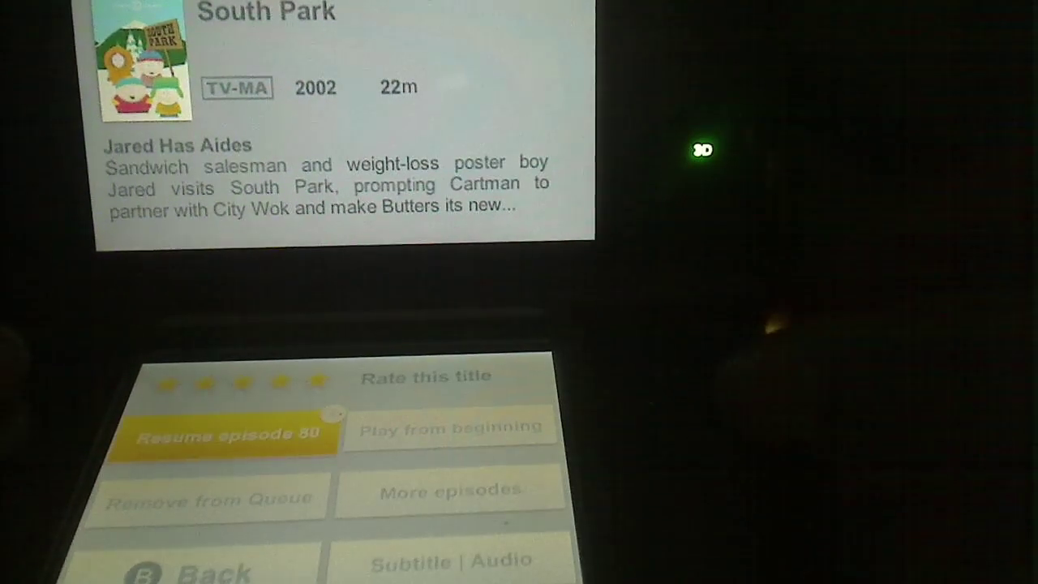
Resume the South Park episode 'Jared Has Aides' from the bottom screen
click(233, 433)
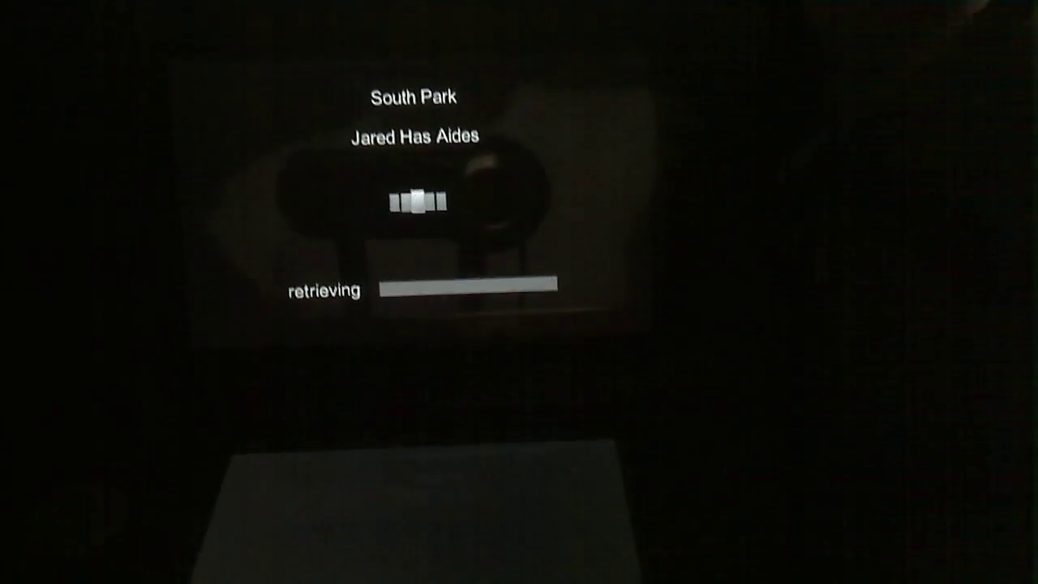